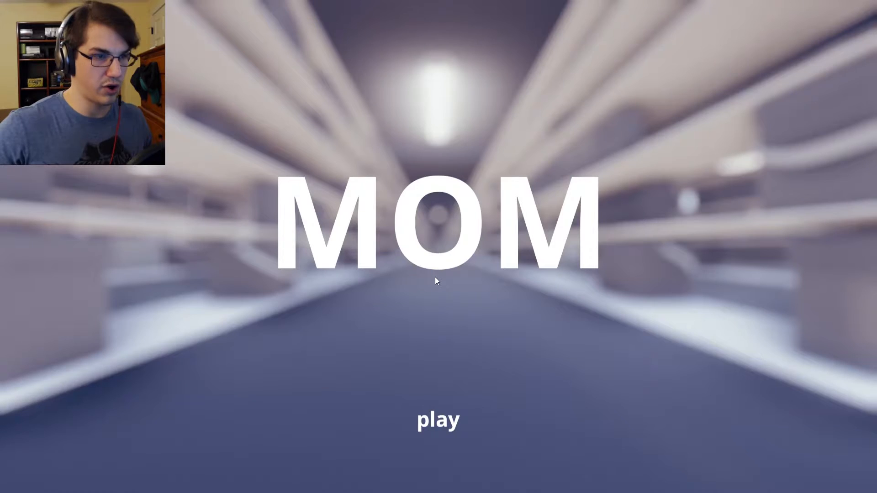
Step: Start MOM from the title screen via 'play', loading into the warehouse aisle
{"action": "left_click", "coordinate": [437, 420]}
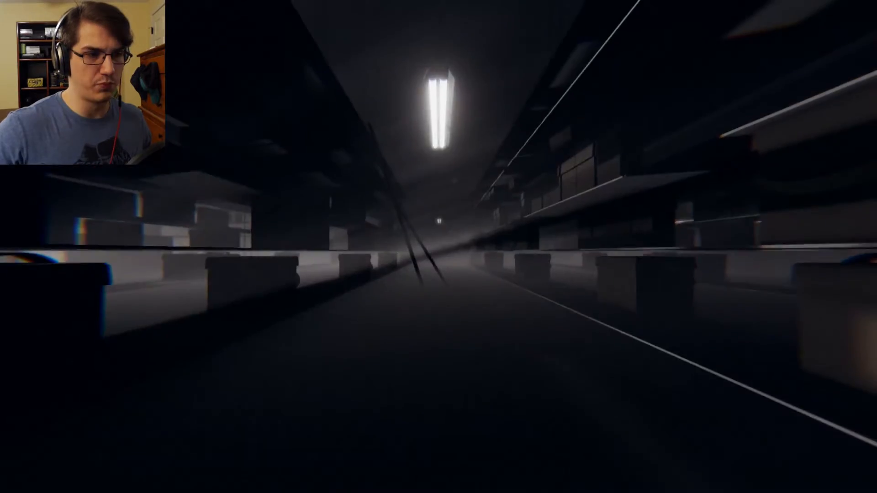